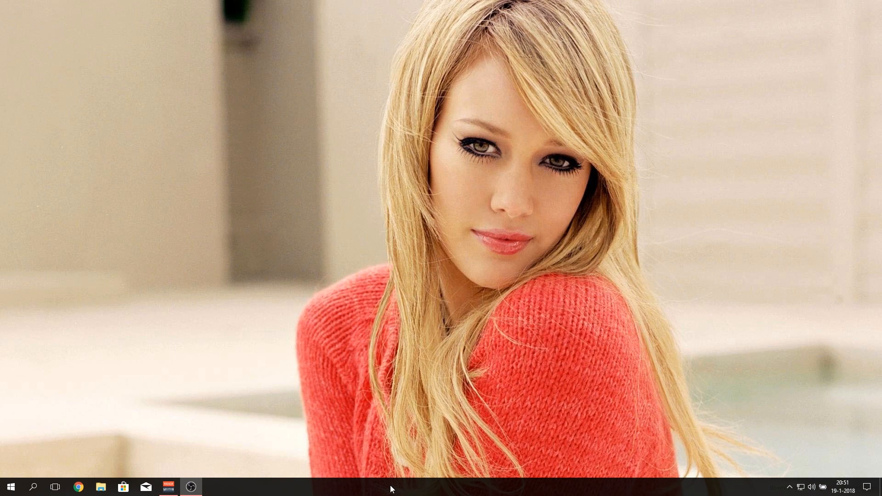
{"action": "mouse_move", "coordinate": [432, 205]}
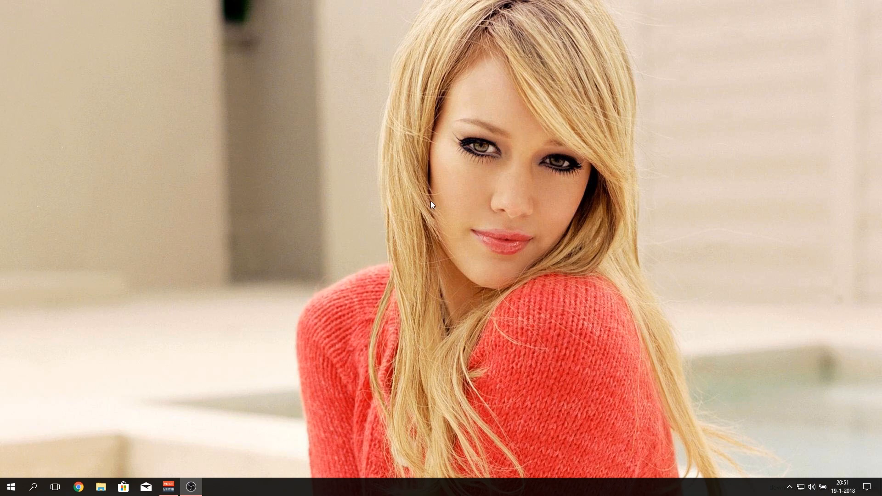
Show the desktop icons, then view the ROG Gaming Center zip in WinRAR and close it.
{"action": "right_click", "coordinate": [432, 205]}
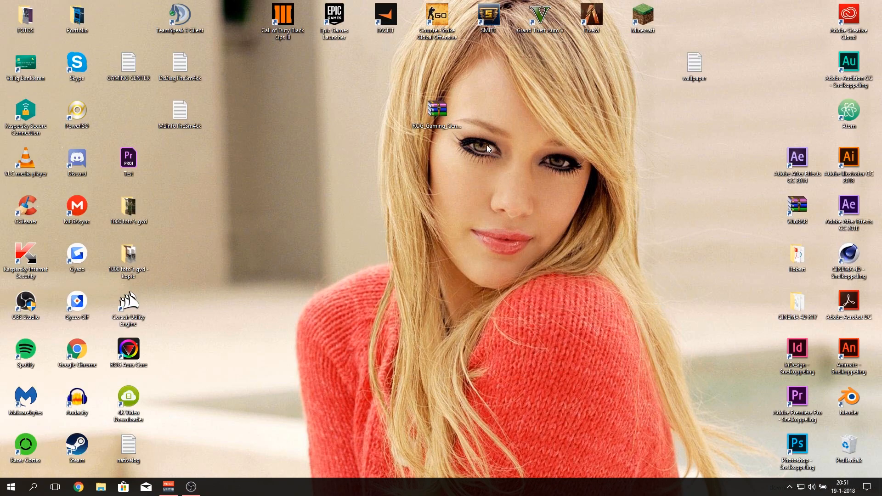
{"action": "left_click", "coordinate": [436, 110]}
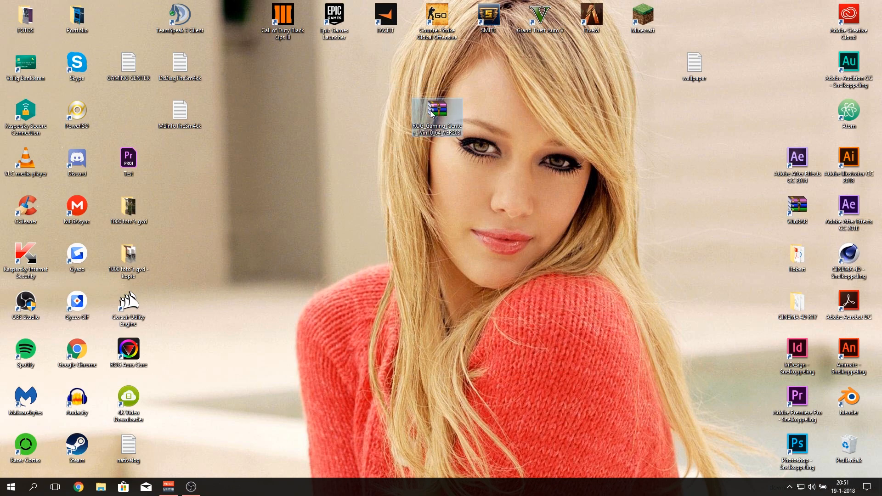
{"action": "double_click", "coordinate": [436, 110]}
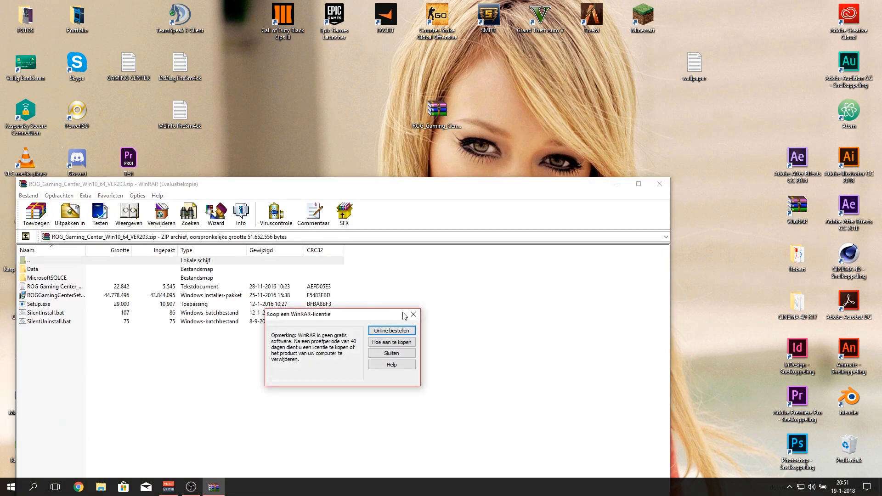
{"action": "left_click", "coordinate": [391, 353]}
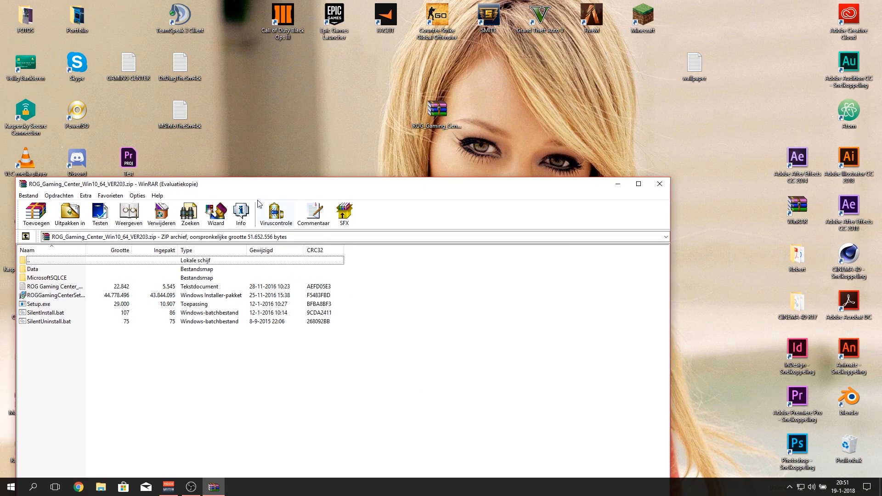
{"action": "left_click_drag", "start_coordinate": [337, 184], "coordinate": [426, 133]}
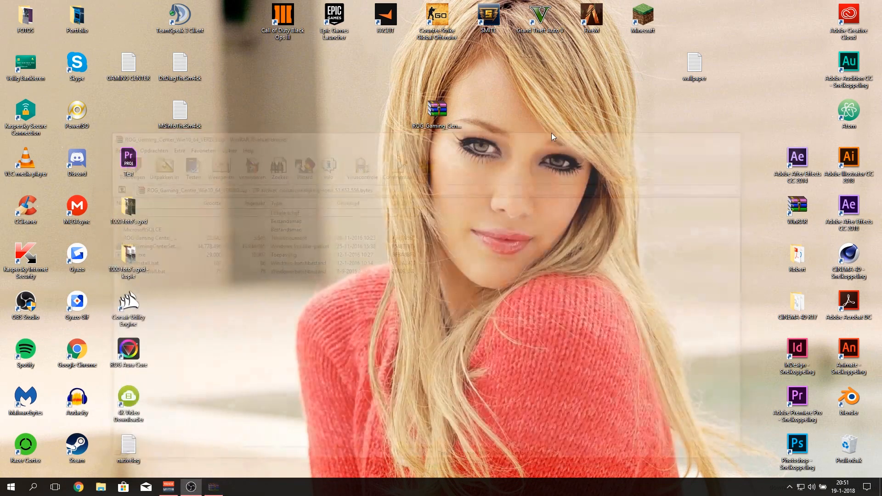
Extract the zip here, open ROG_Gaming_Center_Win10_64_VER203, and launch Setup.exe.
{"action": "right_click", "coordinate": [436, 110]}
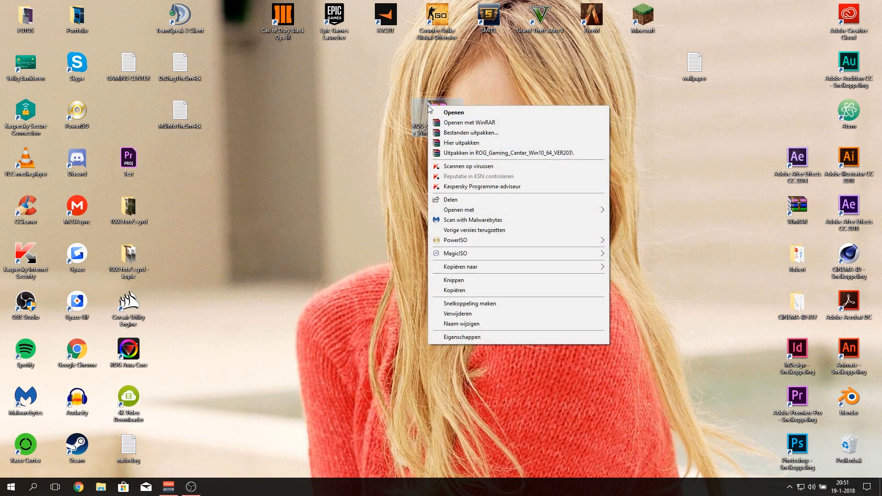
{"action": "left_click", "coordinate": [375, 175]}
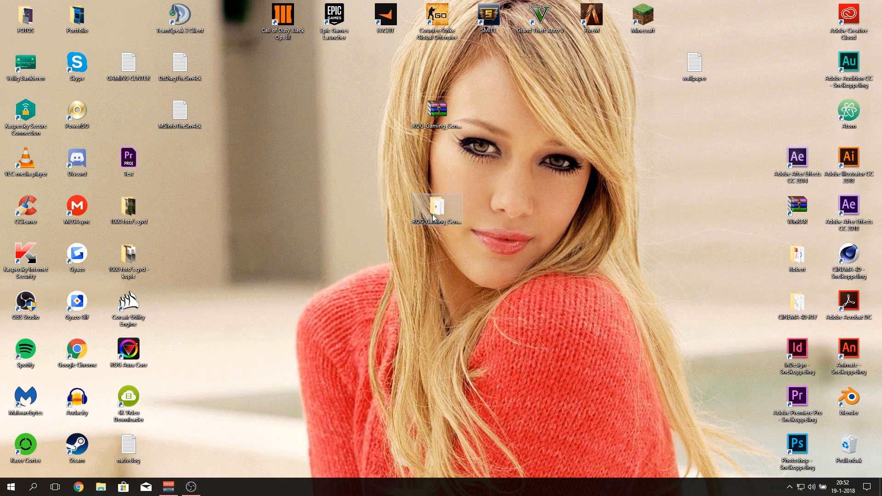
{"action": "double_click", "coordinate": [437, 208]}
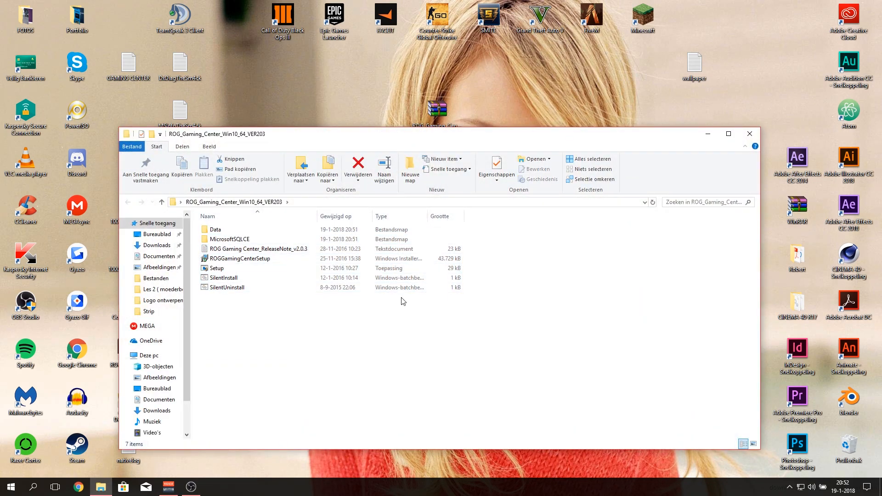
{"action": "left_click", "coordinate": [225, 278]}
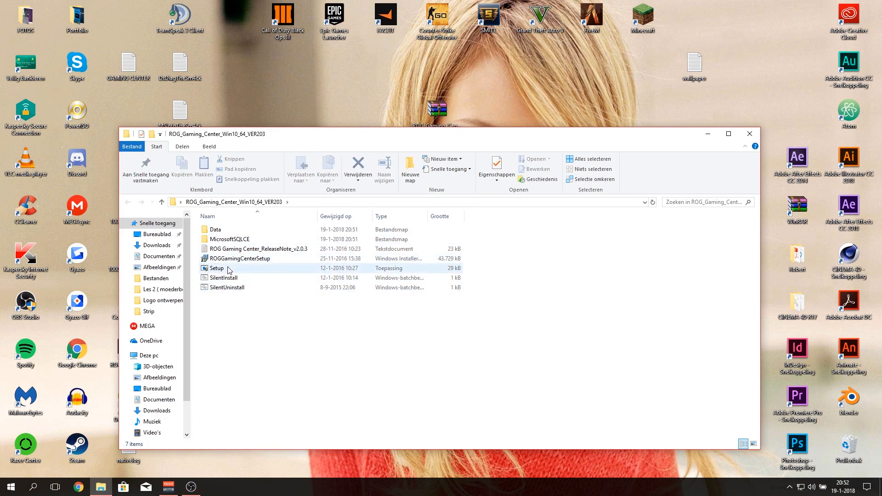
{"action": "double_click", "coordinate": [217, 267]}
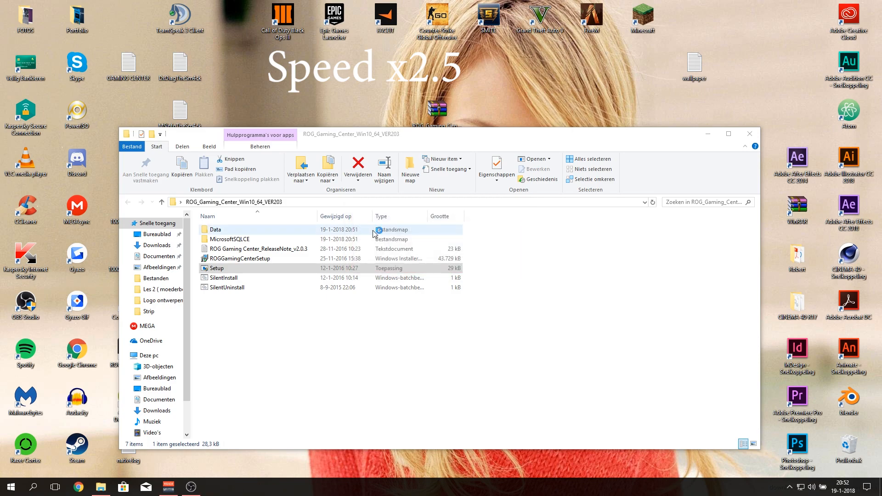
Install ROG Gaming Center into the default folder and choose No on the restart prompt.
{"action": "double_click", "coordinate": [217, 268]}
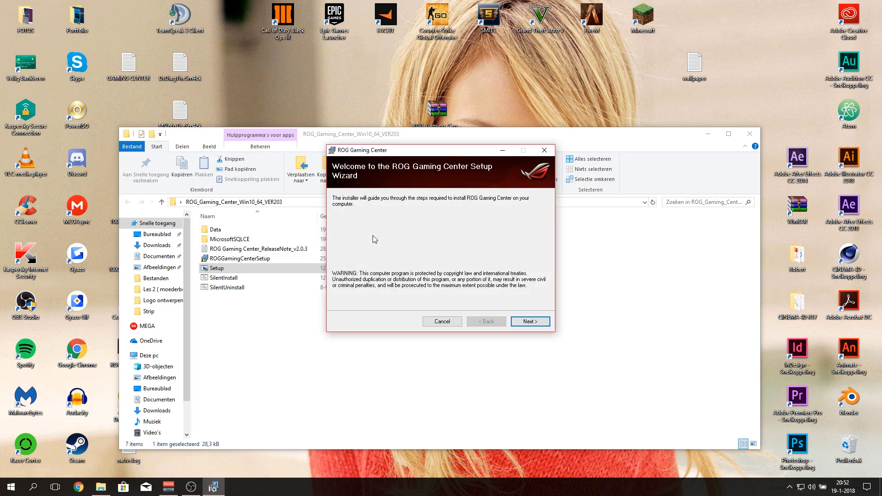
{"action": "mouse_move", "coordinate": [530, 321]}
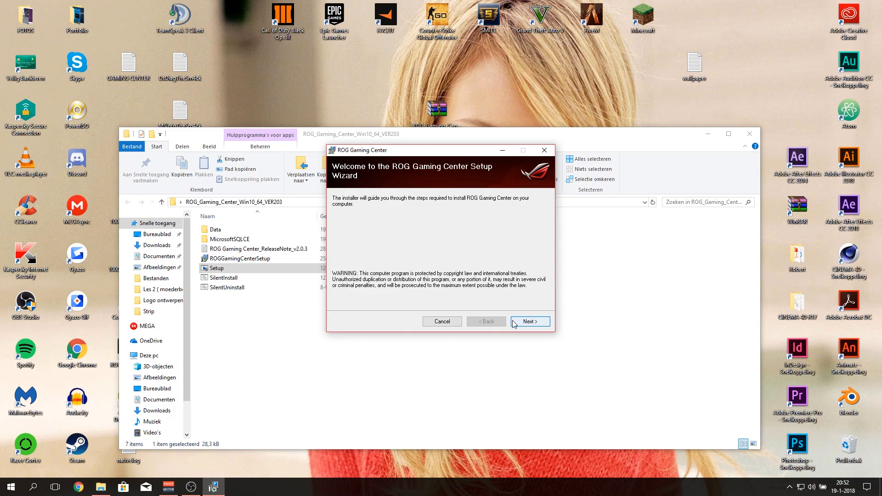
{"action": "left_click", "coordinate": [529, 321]}
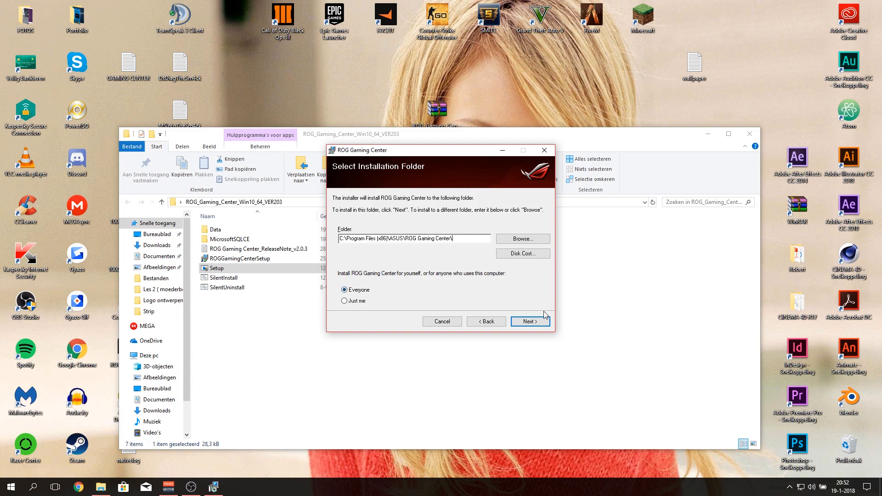
{"action": "left_click", "coordinate": [530, 321]}
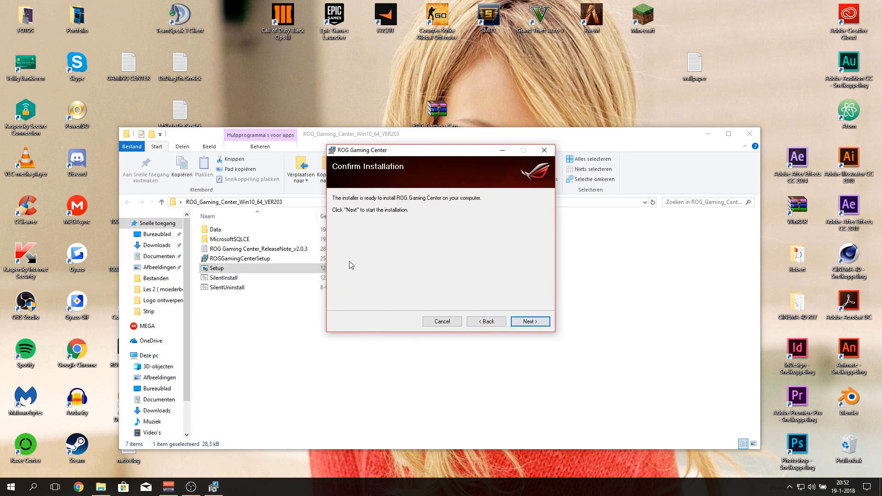
{"action": "left_click", "coordinate": [530, 321]}
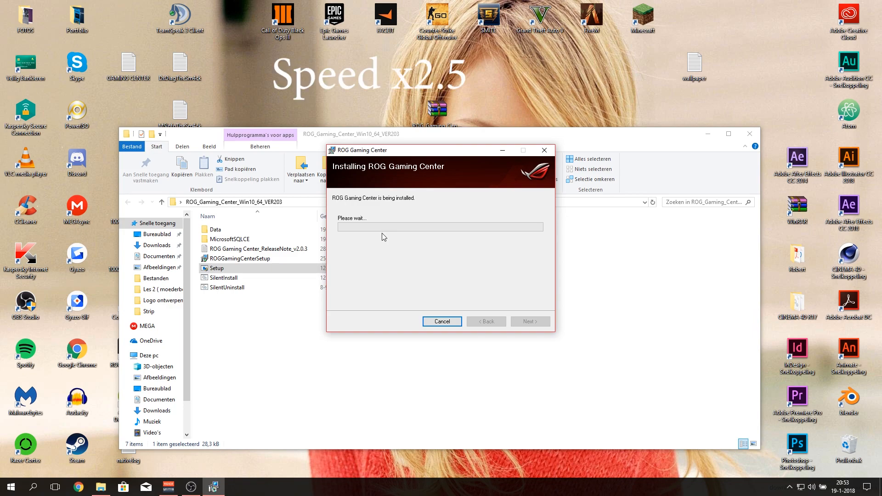
{"action": "mouse_move", "coordinate": [371, 273]}
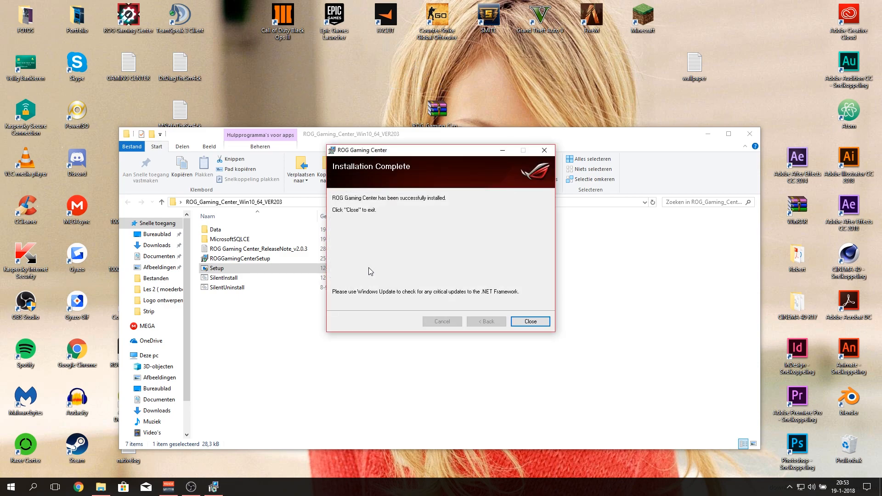
{"action": "mouse_move", "coordinate": [412, 270]}
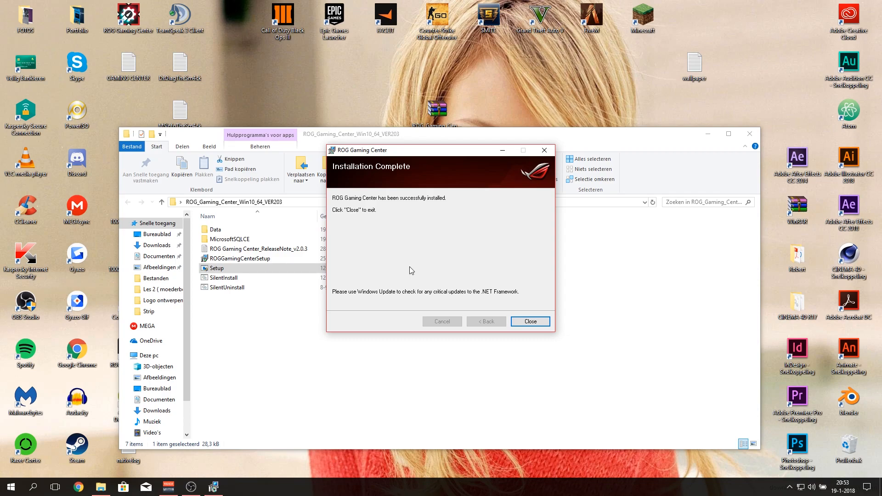
{"action": "left_click", "coordinate": [529, 321]}
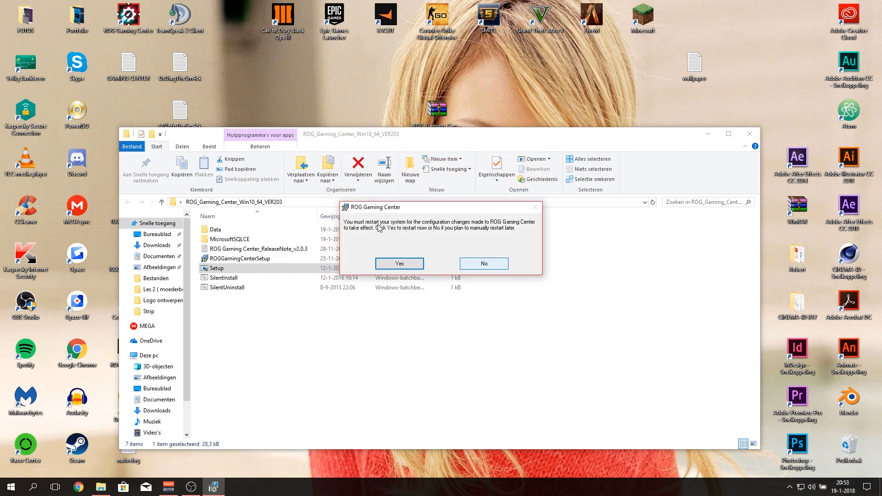
{"action": "mouse_move", "coordinate": [467, 233]}
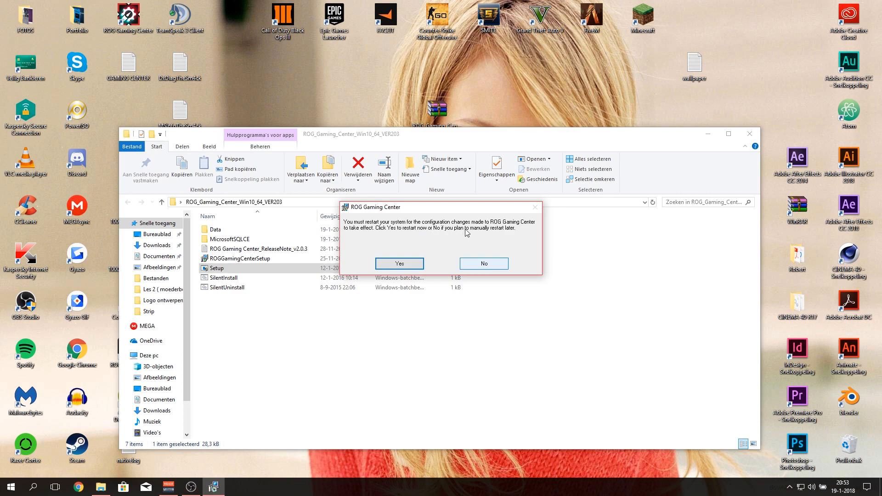
{"action": "mouse_move", "coordinate": [365, 243]}
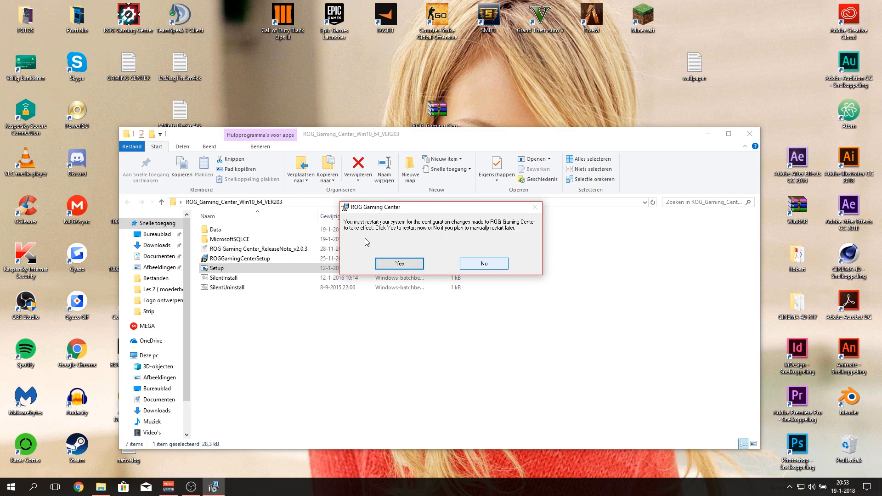
{"action": "mouse_move", "coordinate": [426, 239]}
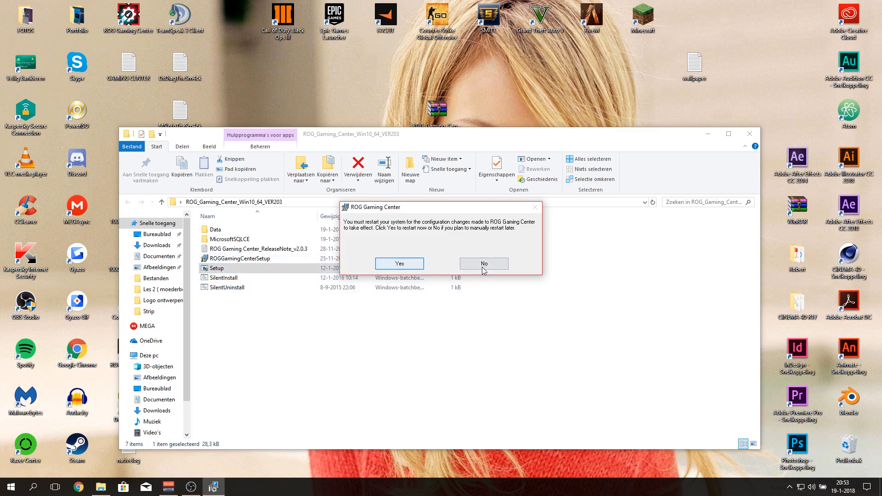
{"action": "left_click", "coordinate": [483, 264]}
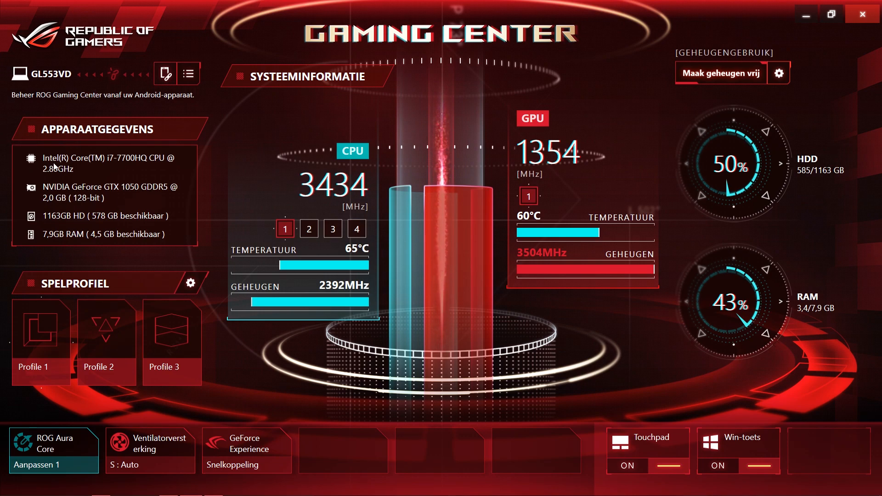
{"action": "mouse_move", "coordinate": [96, 194]}
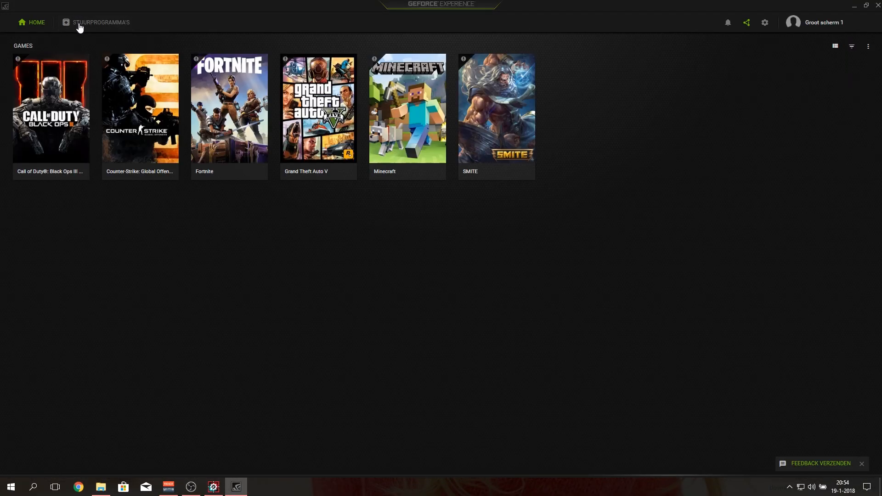
Close the GeForce Experience window.
{"action": "left_click", "coordinate": [101, 22]}
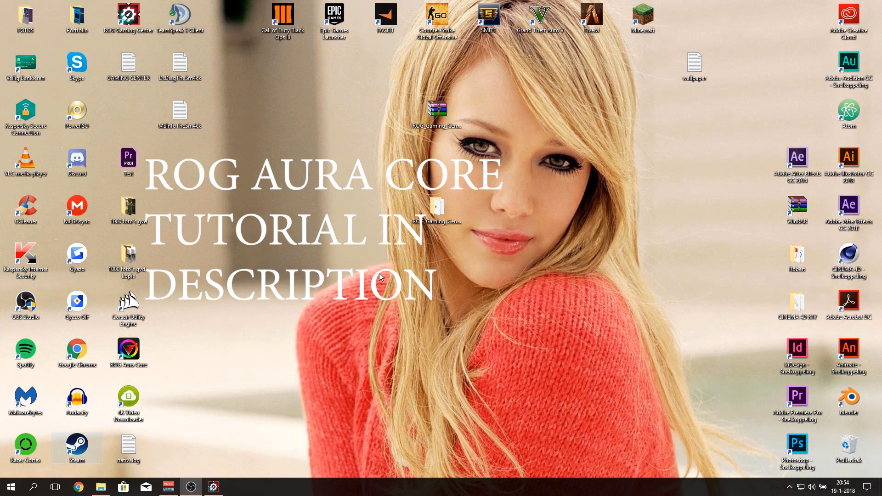
Open and close the Aura lighting window, returning to Gaming Center.
{"action": "double_click", "coordinate": [128, 349]}
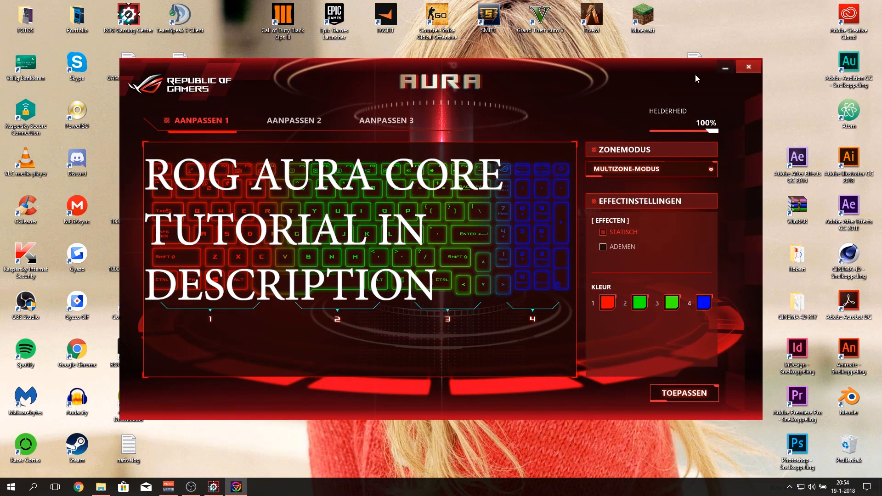
{"action": "left_click", "coordinate": [748, 66]}
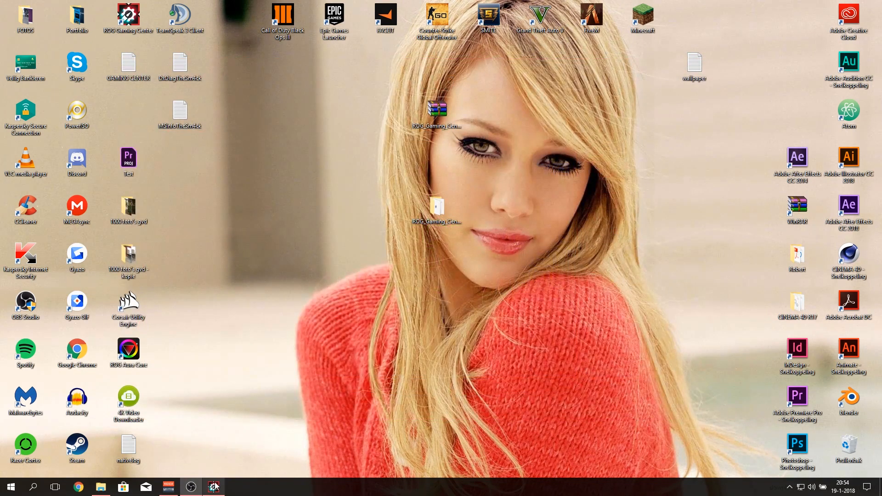
{"action": "left_click", "coordinate": [214, 487]}
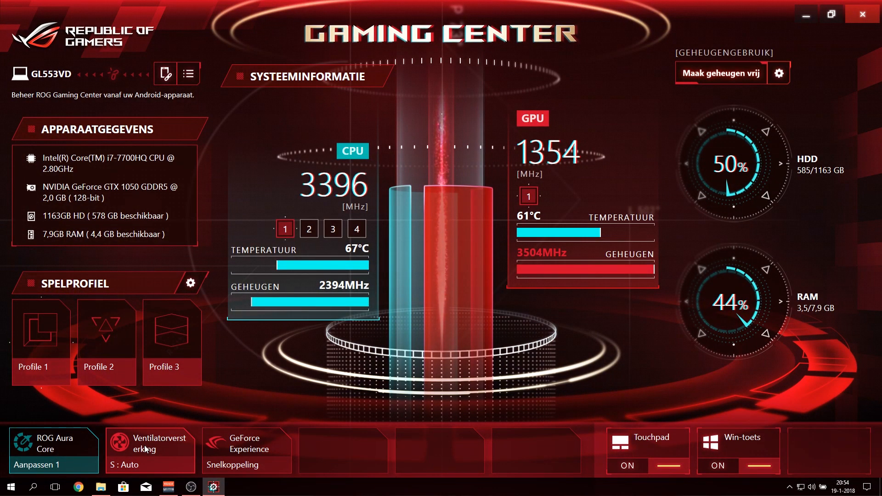
Open the Ventilatorversterking fan boost panel and raise the system fan boost from 0%.
{"action": "left_click", "coordinate": [147, 443]}
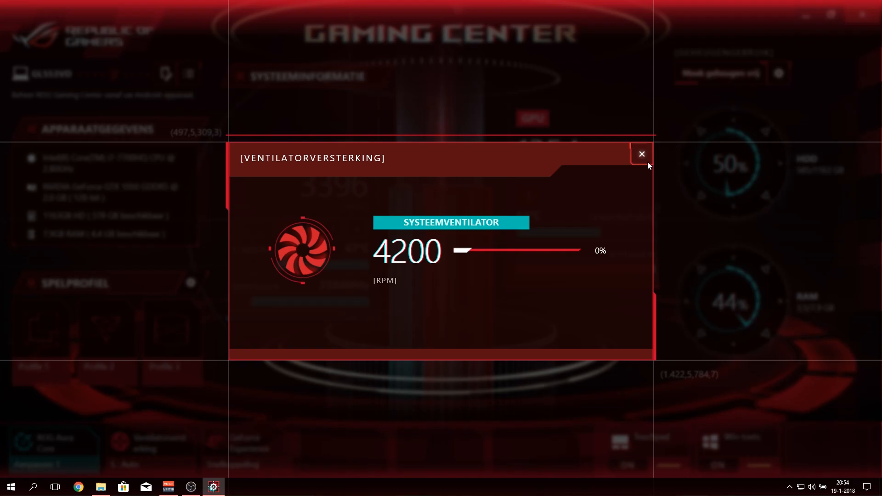
{"action": "left_click", "coordinate": [641, 155]}
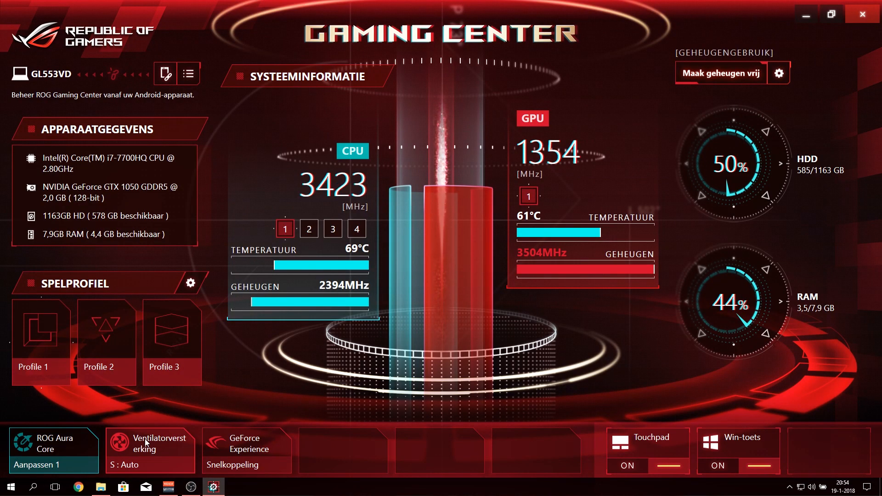
{"action": "left_click", "coordinate": [143, 444]}
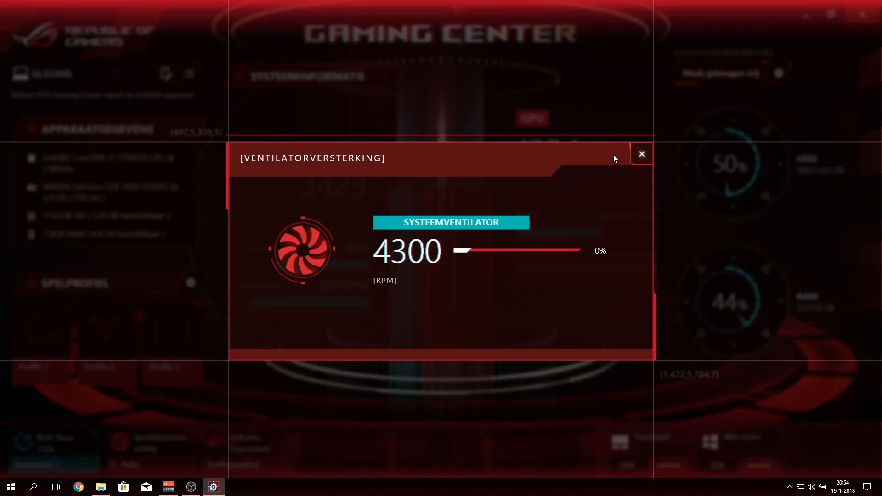
{"action": "left_click", "coordinate": [641, 155]}
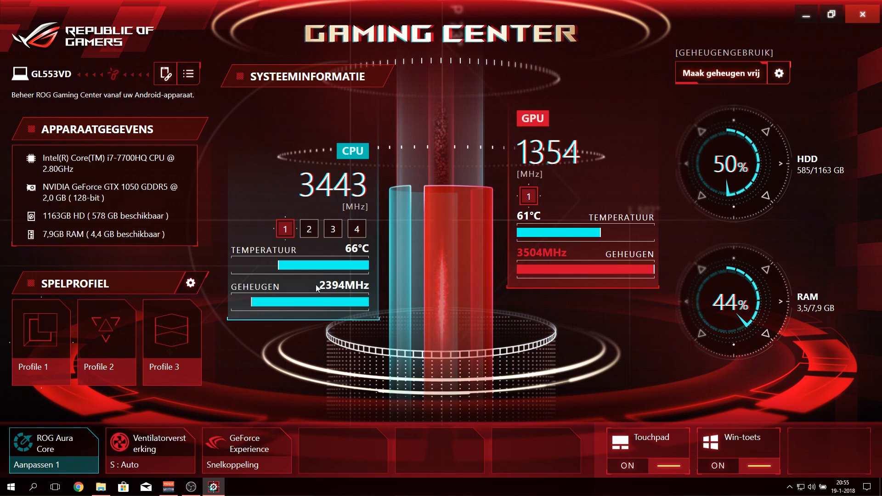
{"action": "left_click", "coordinate": [150, 450]}
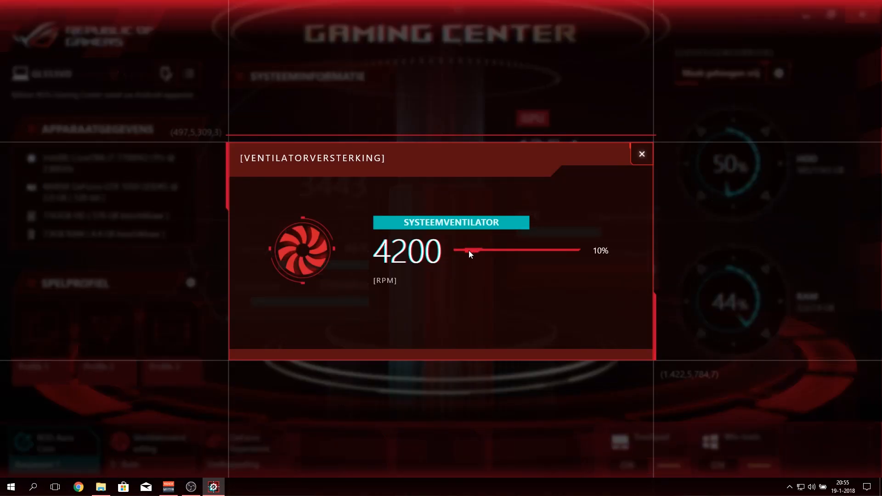
{"action": "left_click", "coordinate": [642, 154]}
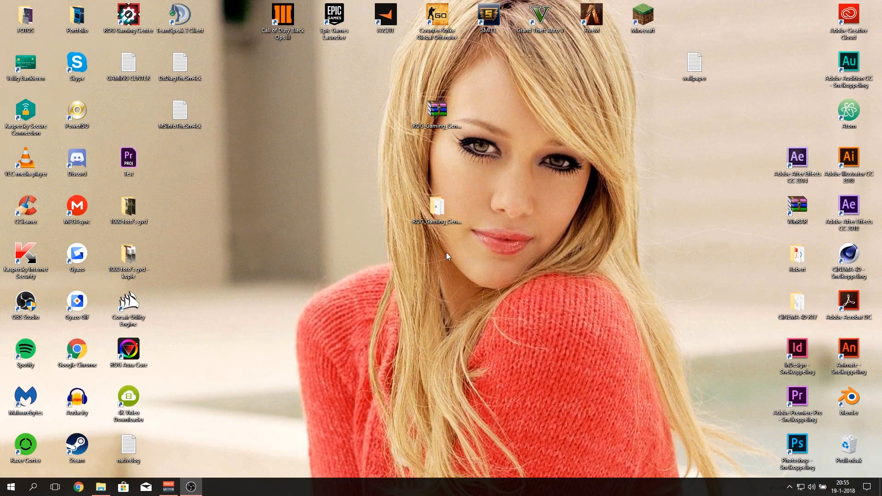
{"action": "mouse_move", "coordinate": [390, 265]}
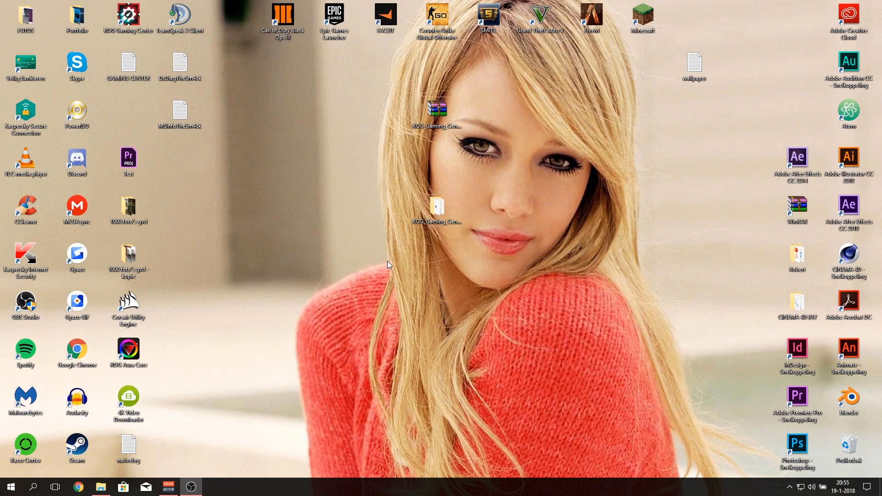
{"action": "mouse_move", "coordinate": [321, 248]}
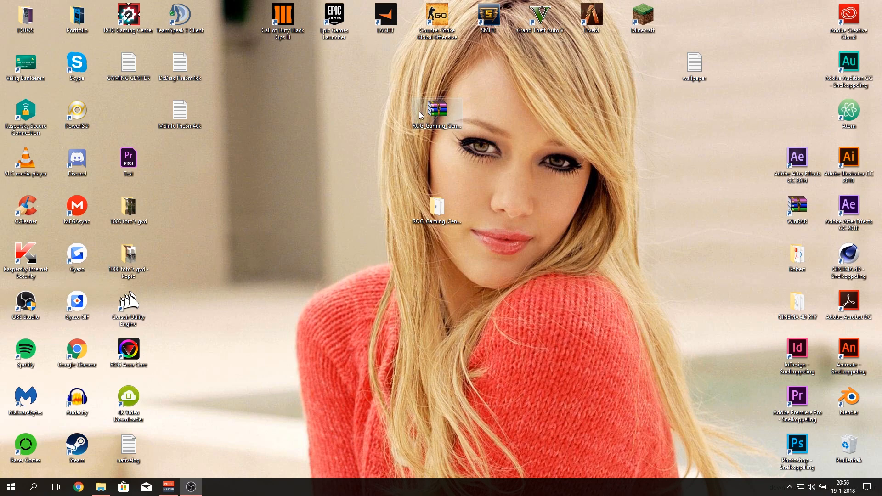
{"action": "left_click", "coordinate": [437, 107]}
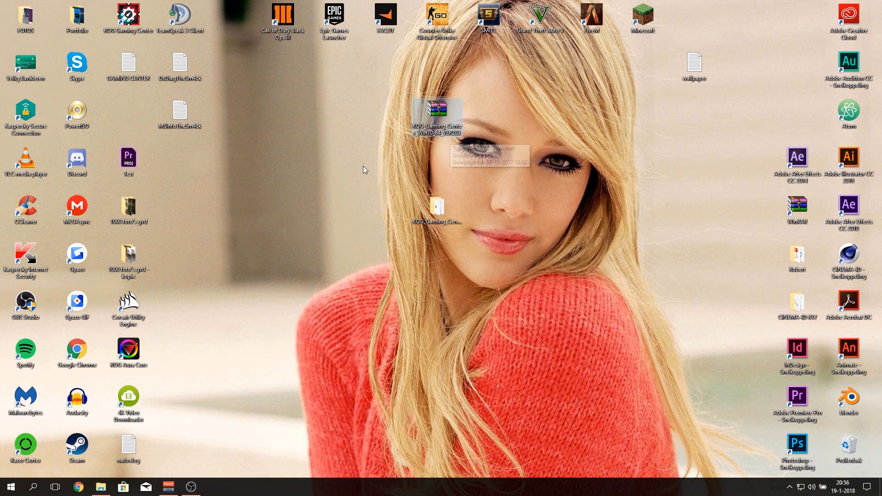
{"action": "mouse_move", "coordinate": [343, 145]}
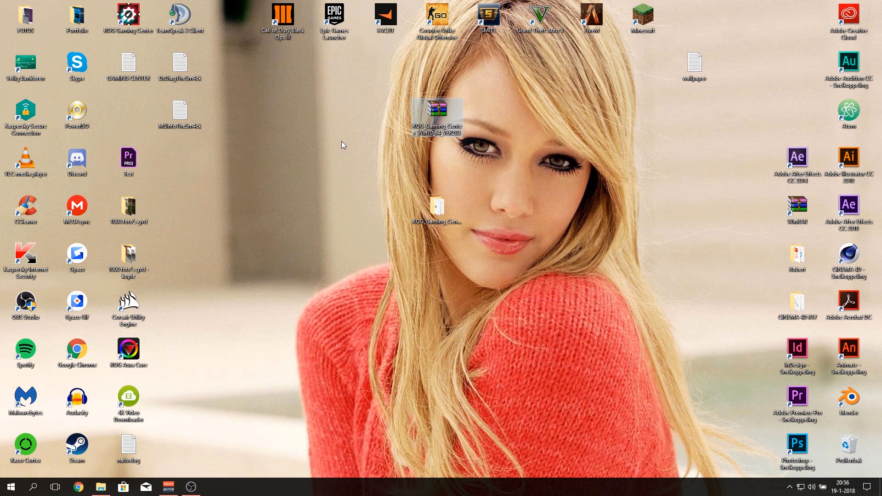
{"action": "mouse_move", "coordinate": [314, 159]}
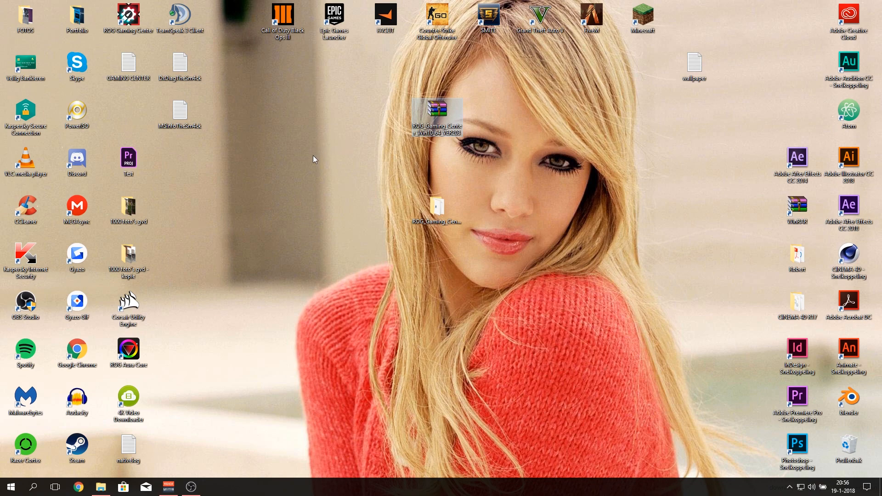